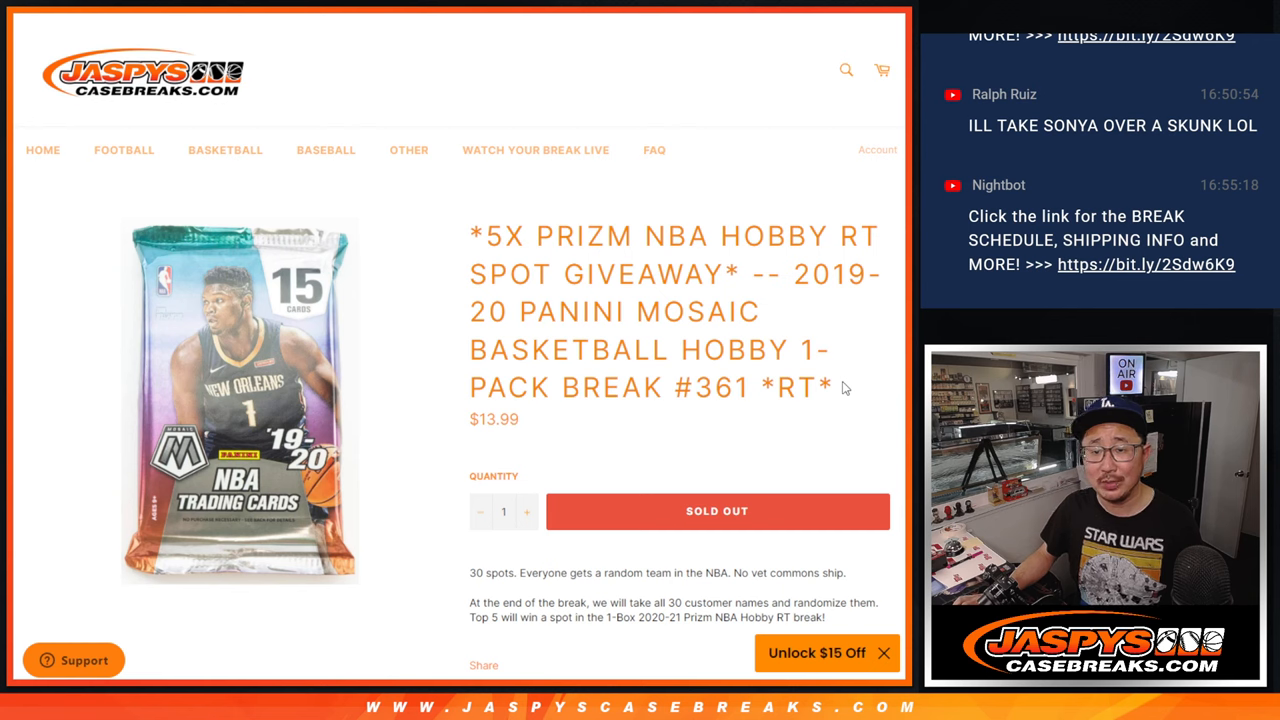
# - Leave the Jaspys break listing for the RANDOM.ORG Dice Roller set to 2 dice
pyautogui.doubleClick(720, 388)
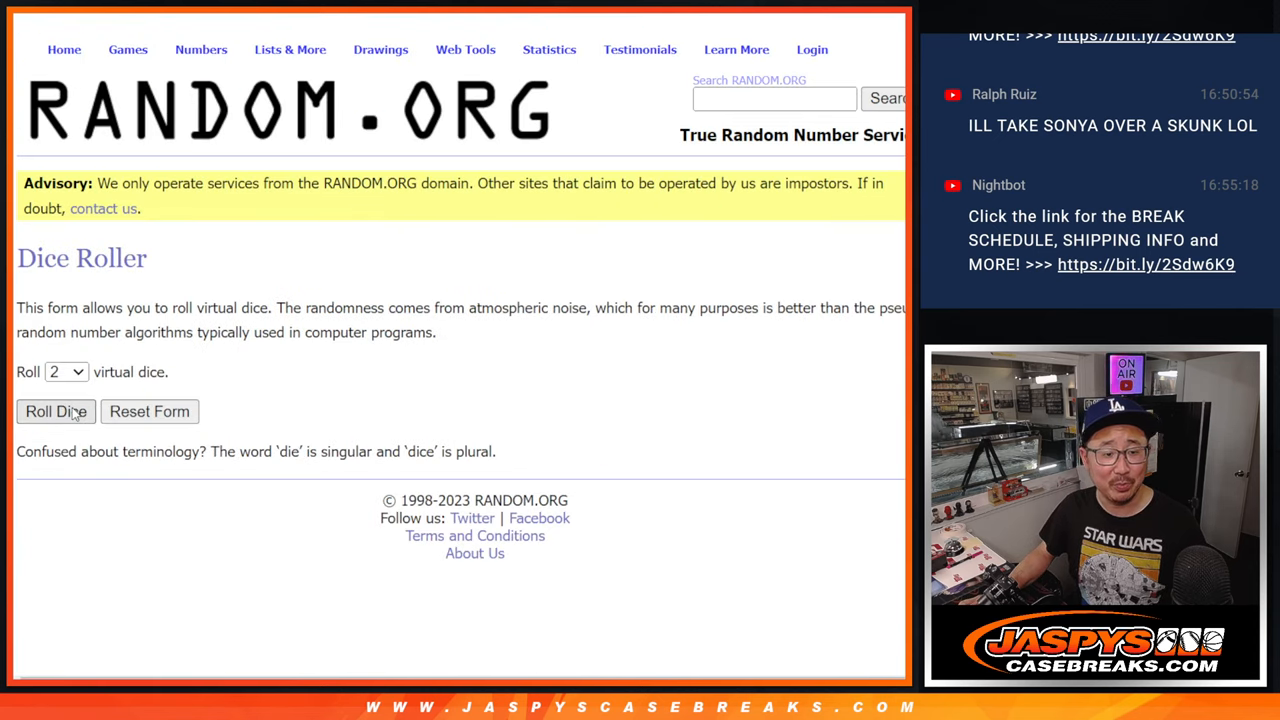
# - Roll the two dice for a shuffle count, then reshuffle the 30 customer names that many times
pyautogui.click(56, 412)
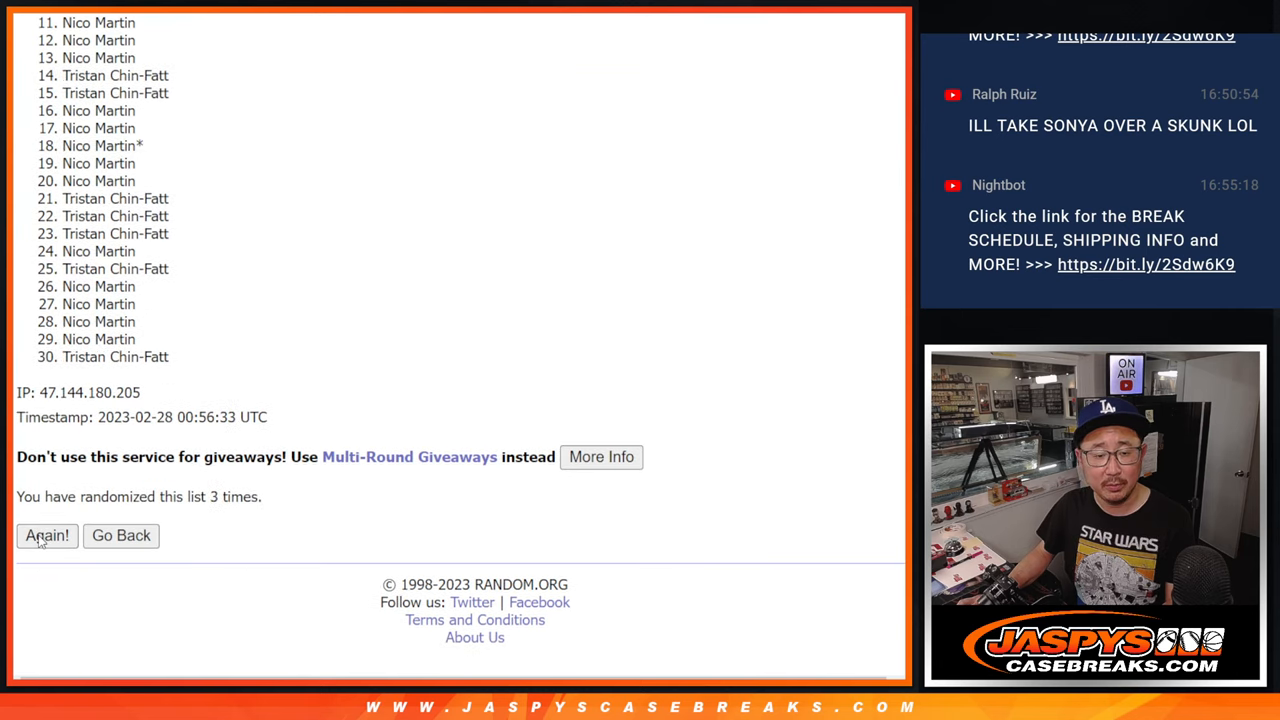
pyautogui.click(46, 536)
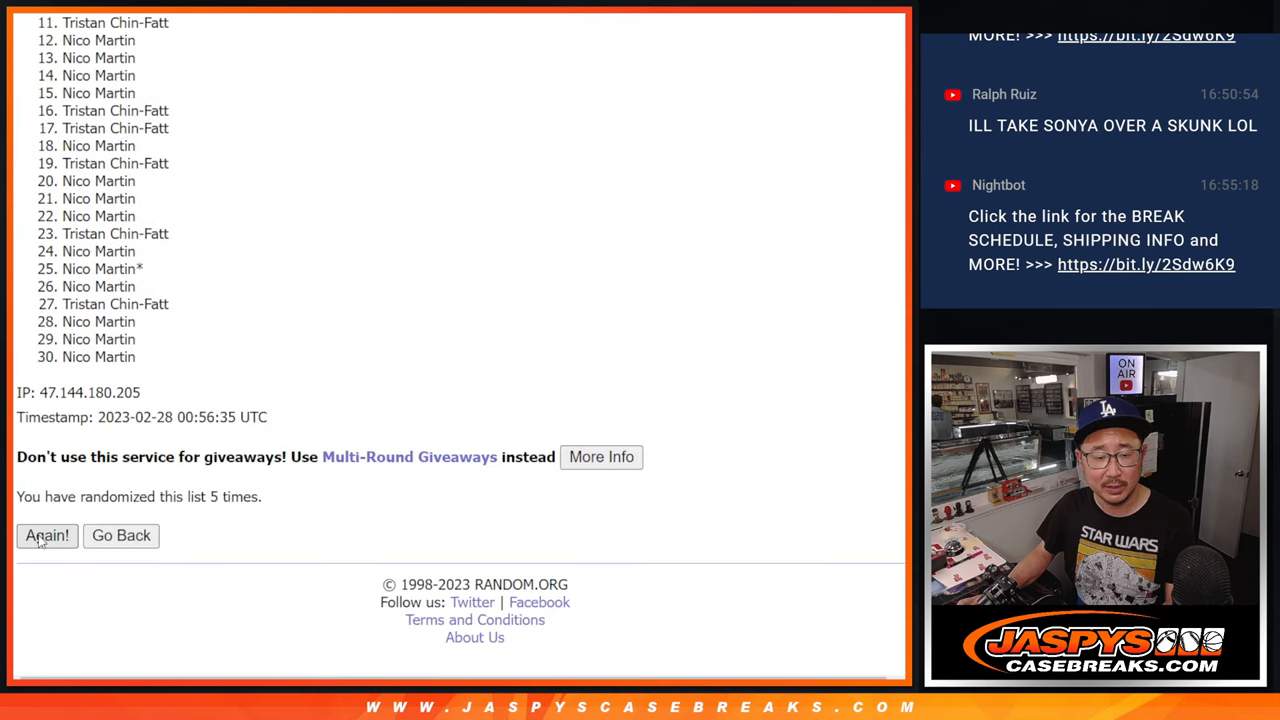
pyautogui.click(46, 536)
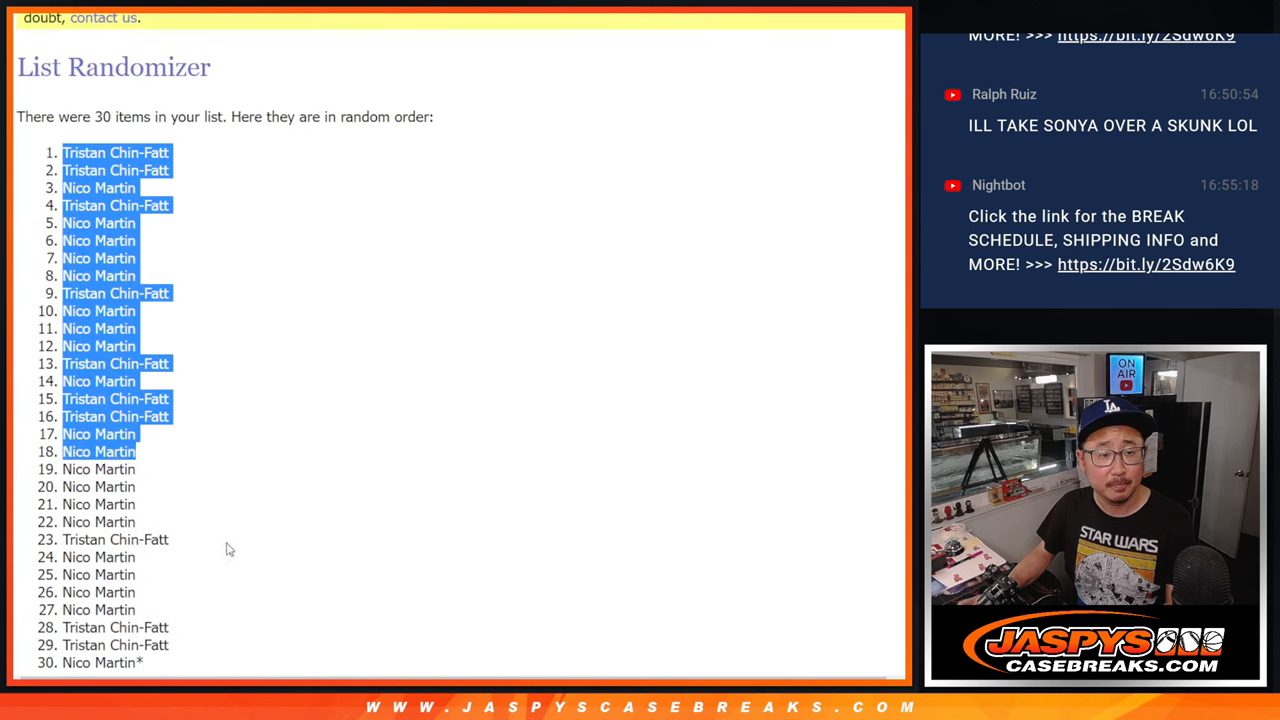
pyautogui.scroll(-3)
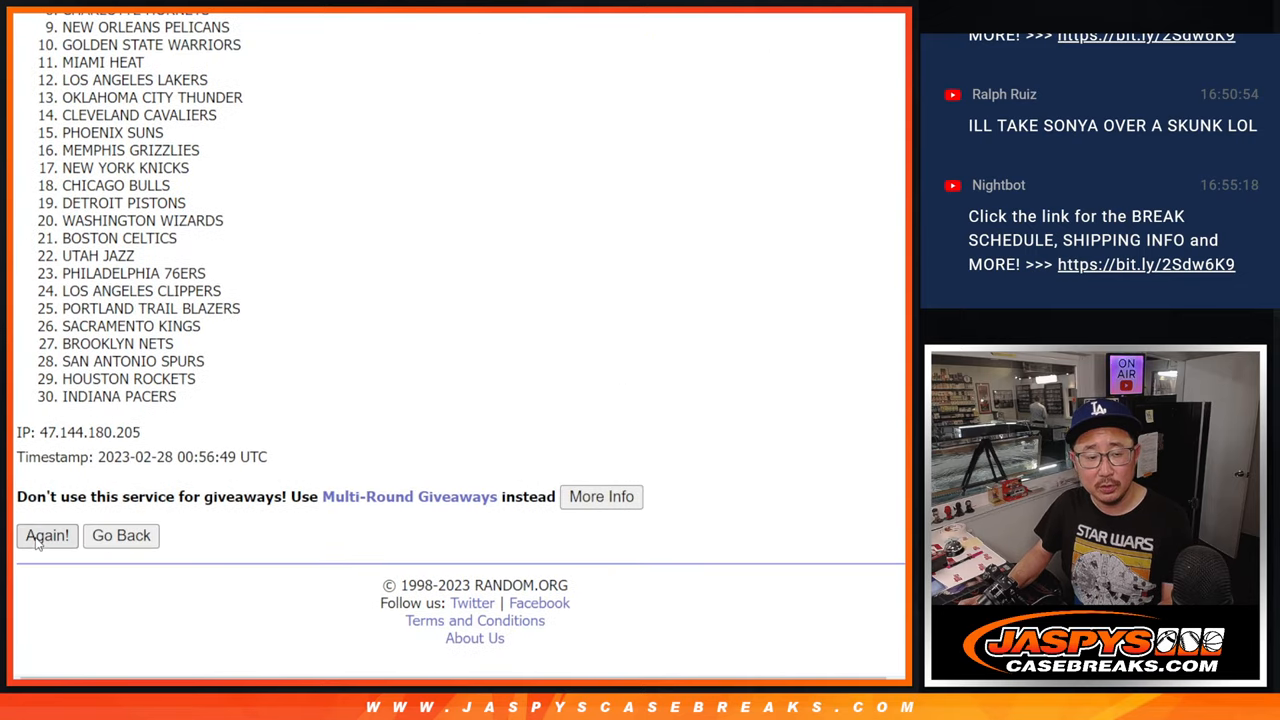
# - Reshuffle the 30 NBA teams four more times to reach their final random order
pyautogui.click(46, 536)
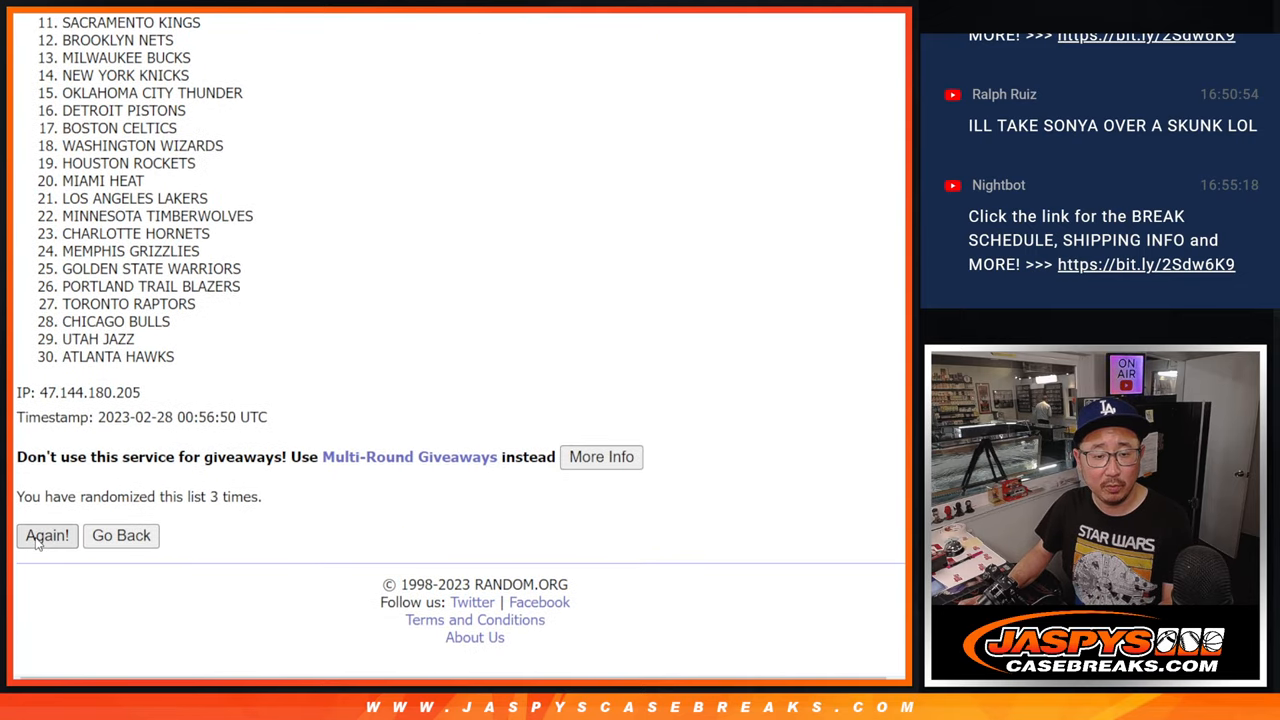
pyautogui.click(46, 536)
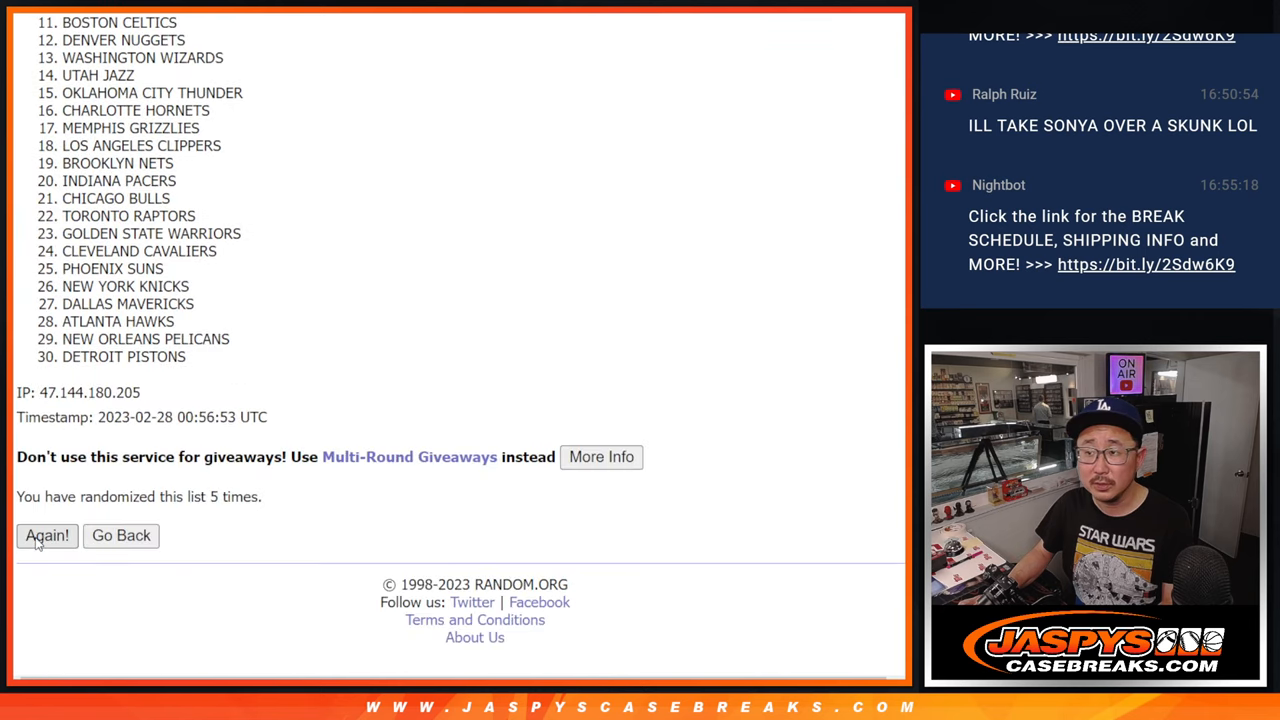
pyautogui.click(46, 536)
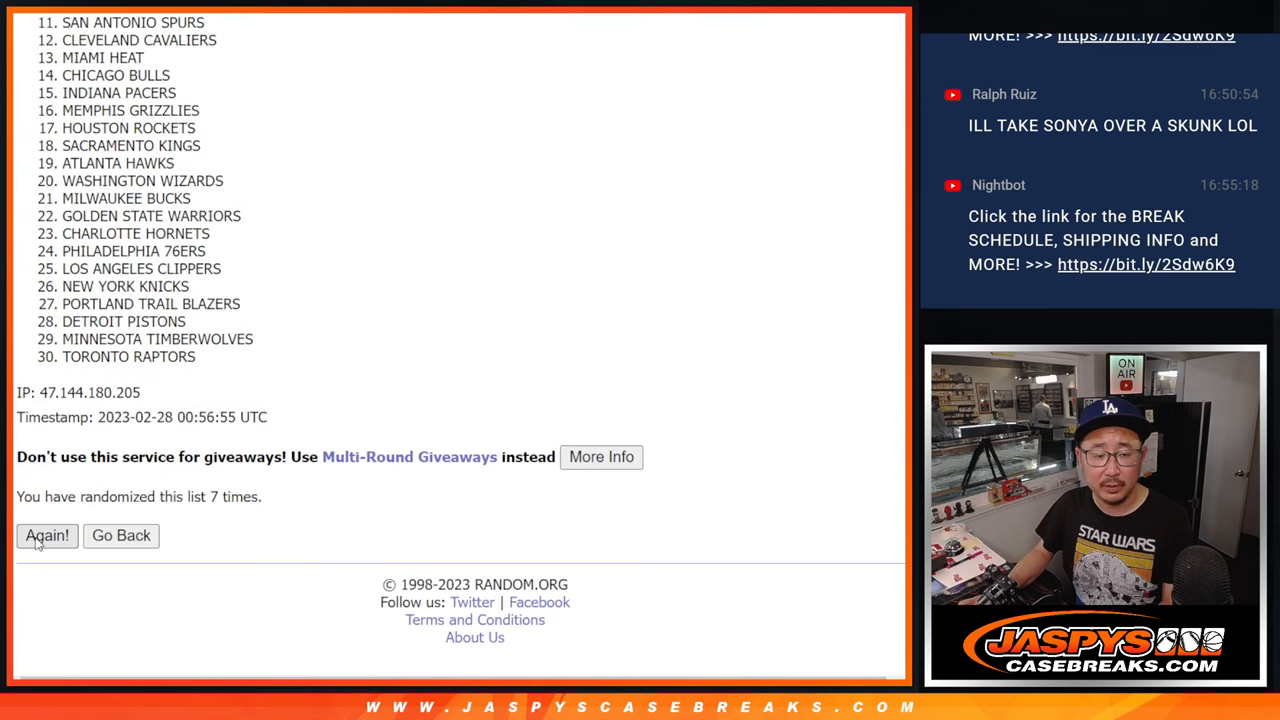
pyautogui.click(46, 536)
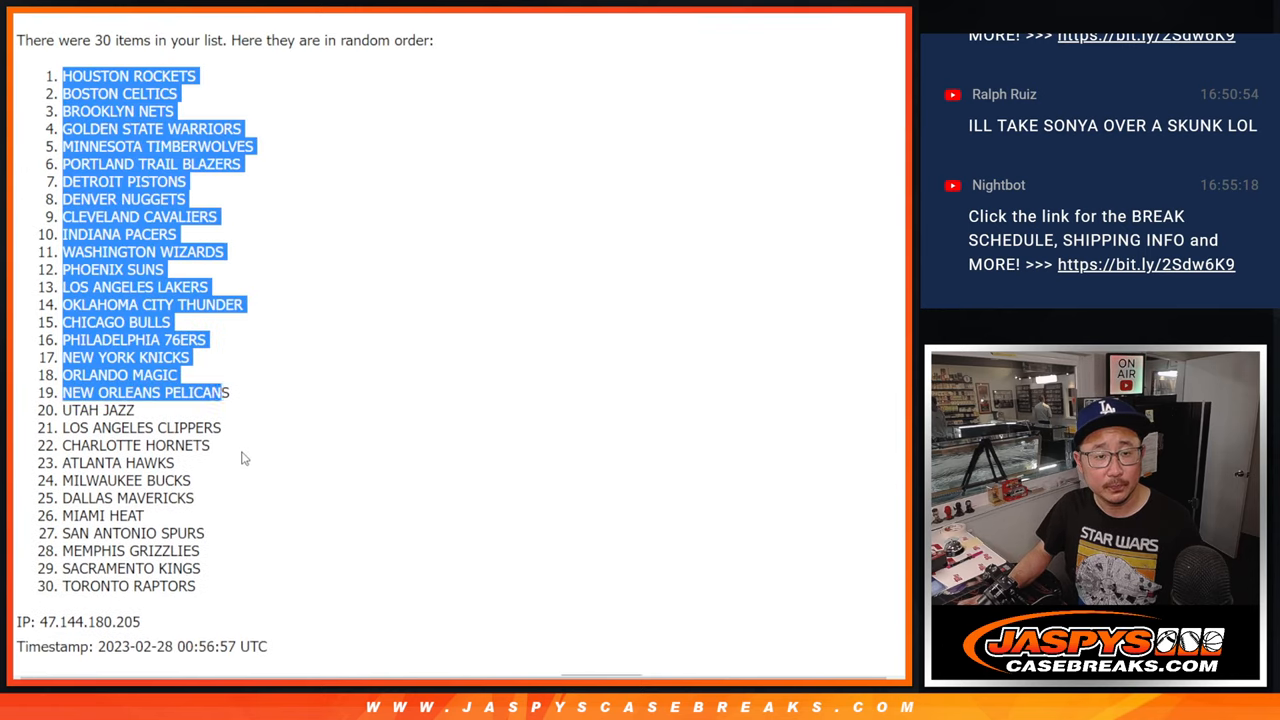
pyautogui.scroll(-3)
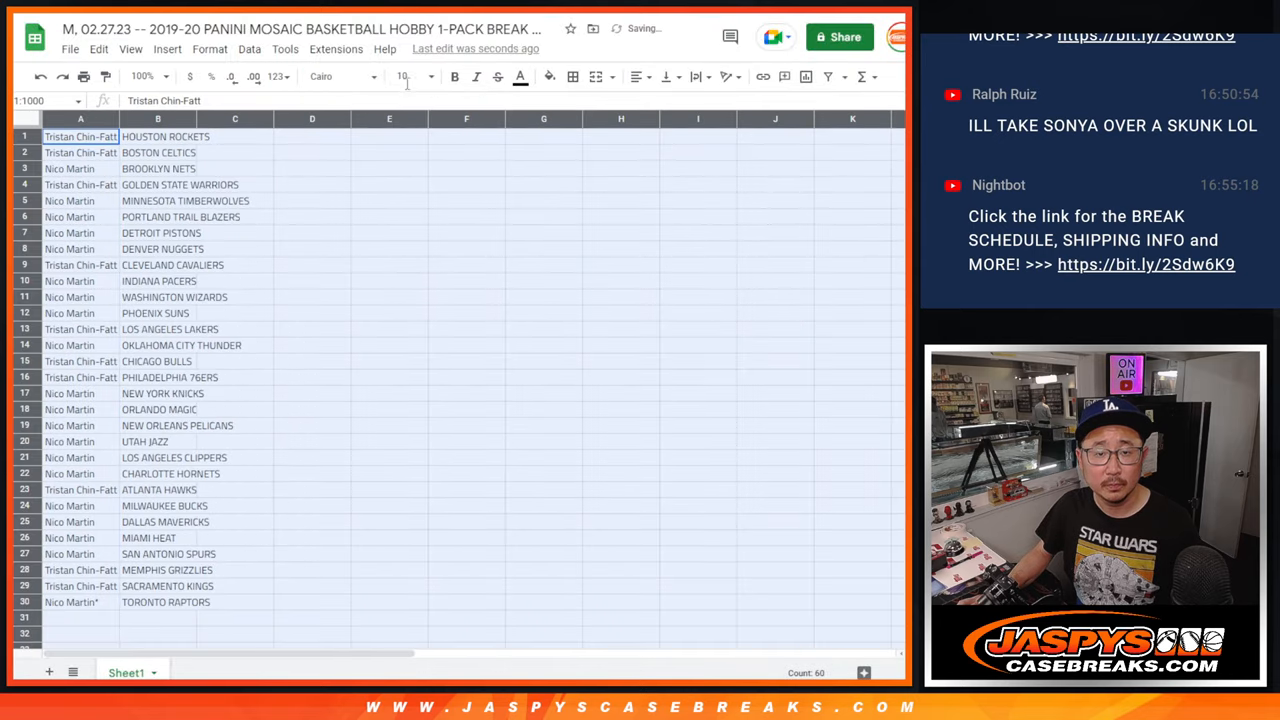
# - Sort rows 1–30 of columns A:B by team name in column B, A→Z
pyautogui.click(142, 76)
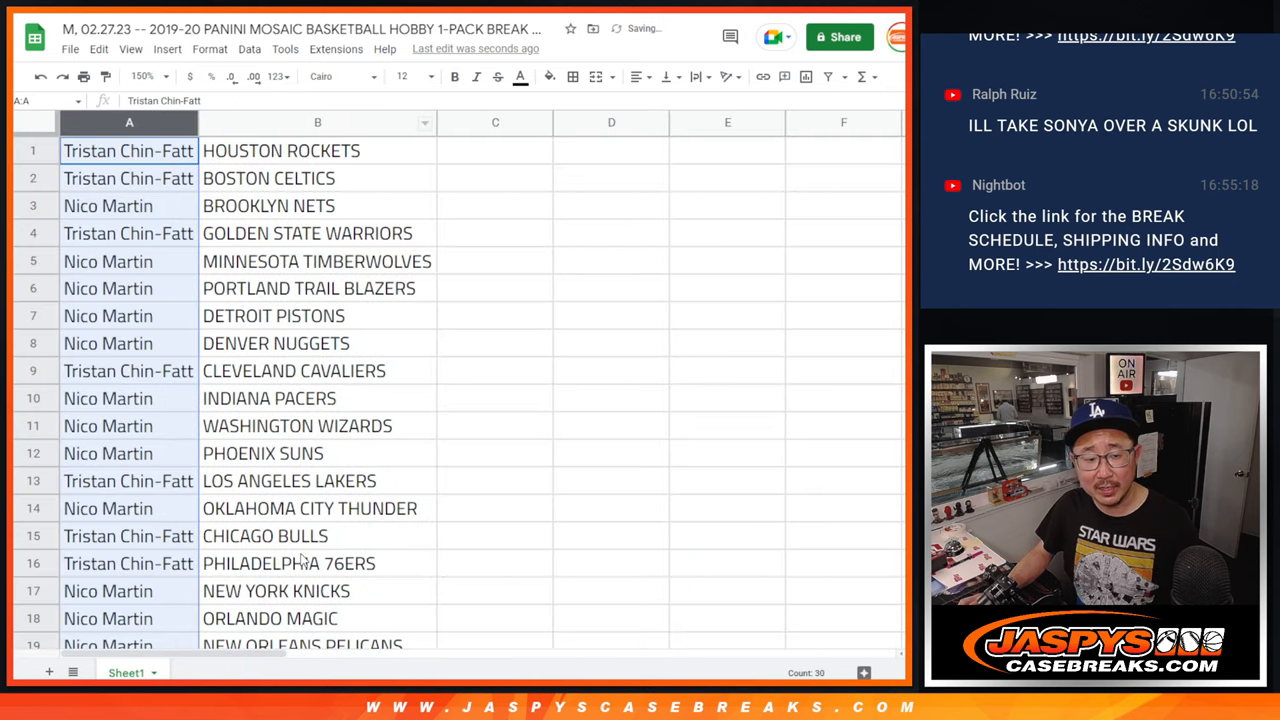
pyautogui.moveTo(128, 150); pyautogui.dragTo(318, 536)
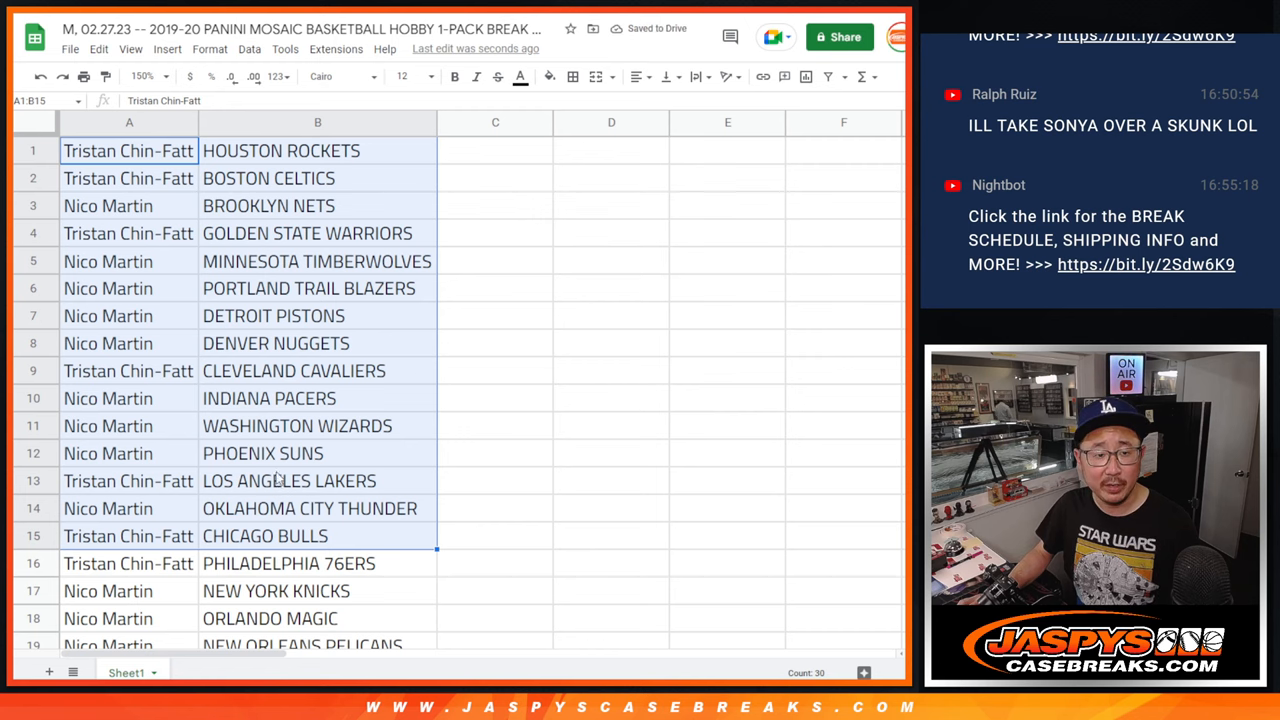
pyautogui.scroll(-3)
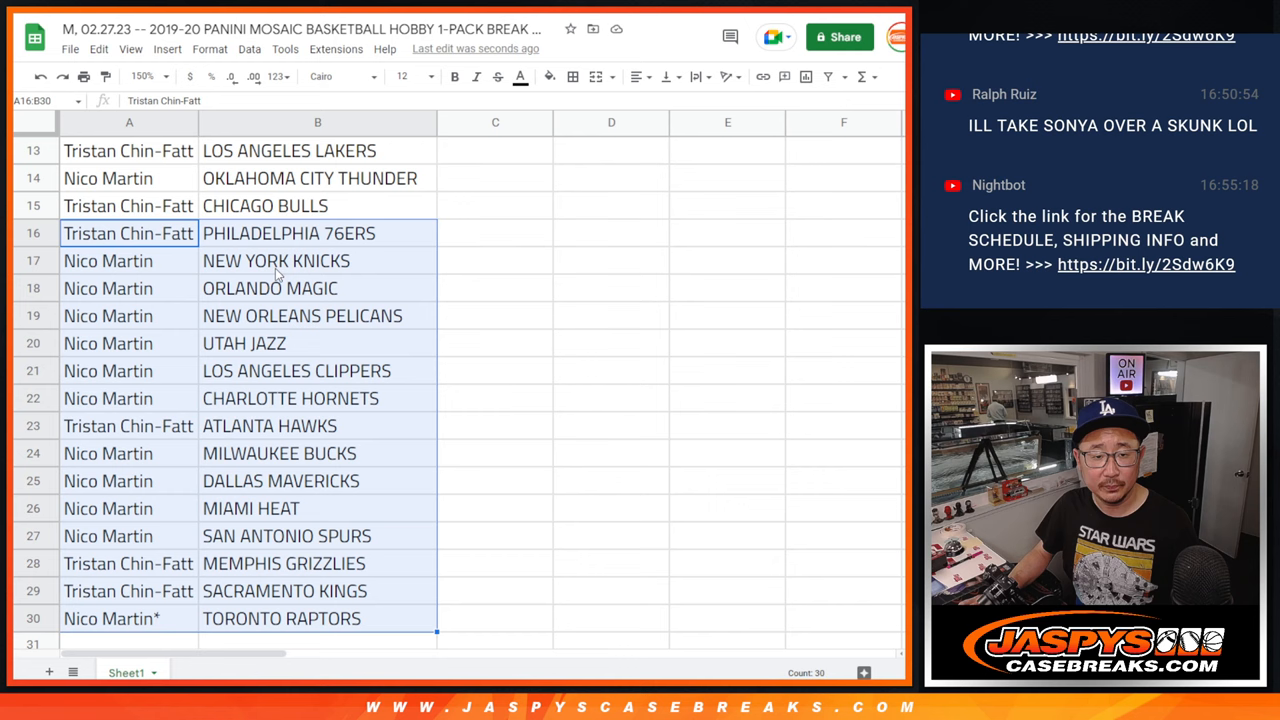
pyautogui.scroll(3)
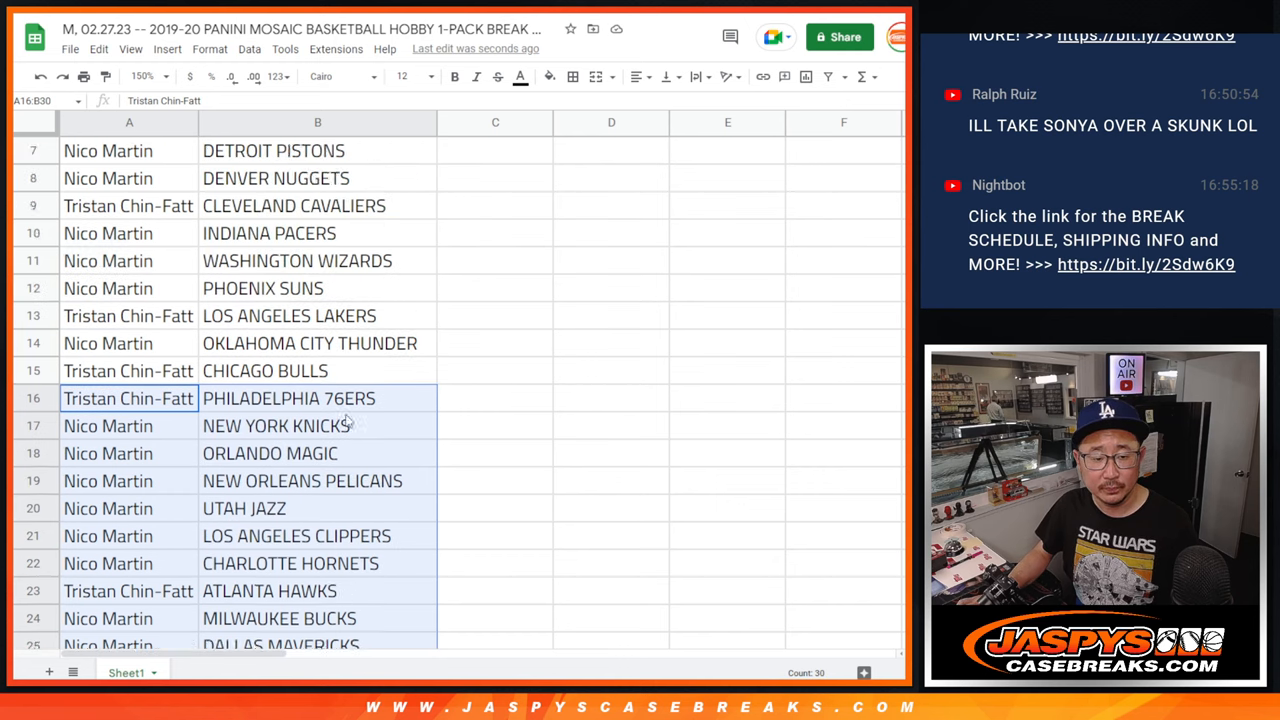
pyautogui.click(144, 76)
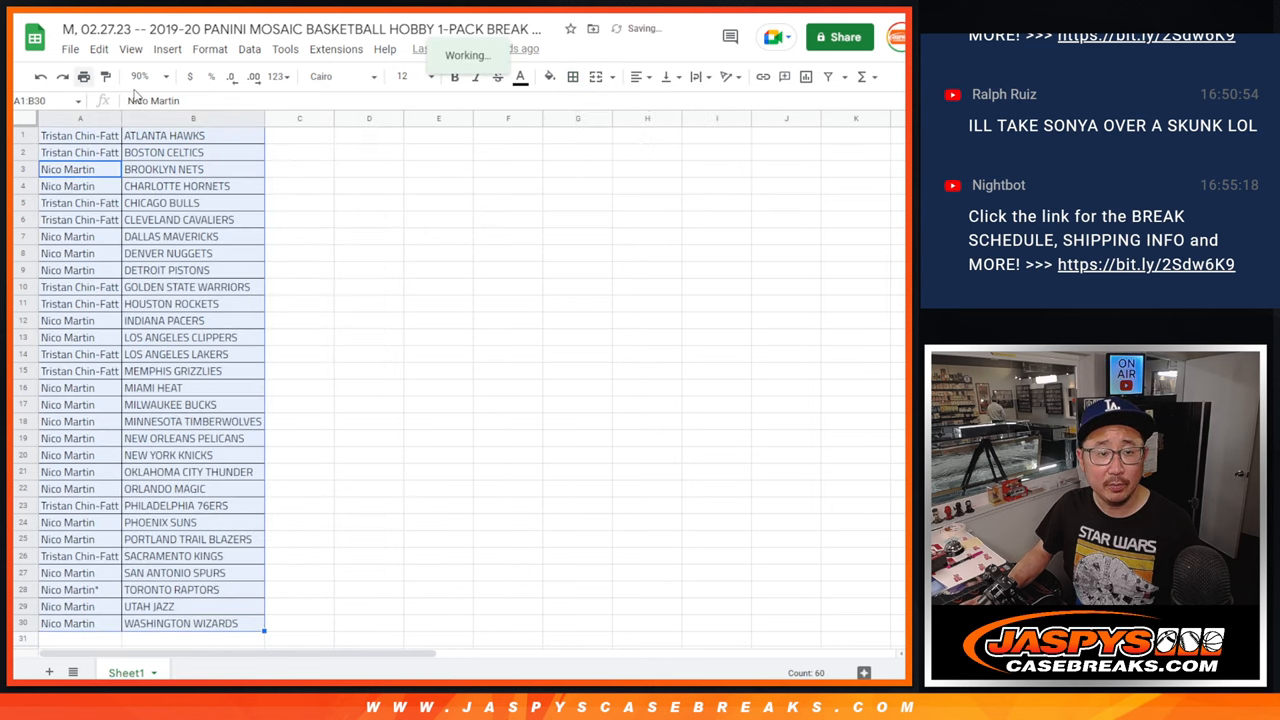
# - Print the team-sorted name list from the sheet via Ctrl+P
pyautogui.click(84, 76)
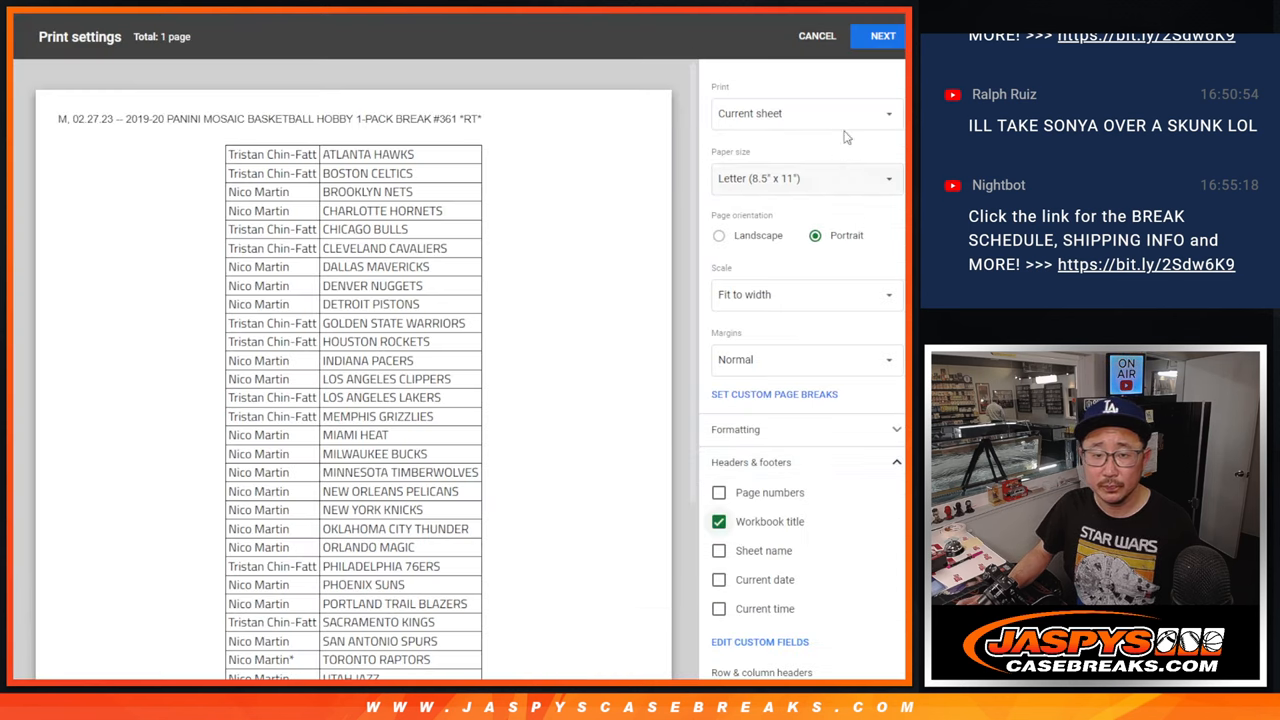
pyautogui.click(880, 36)
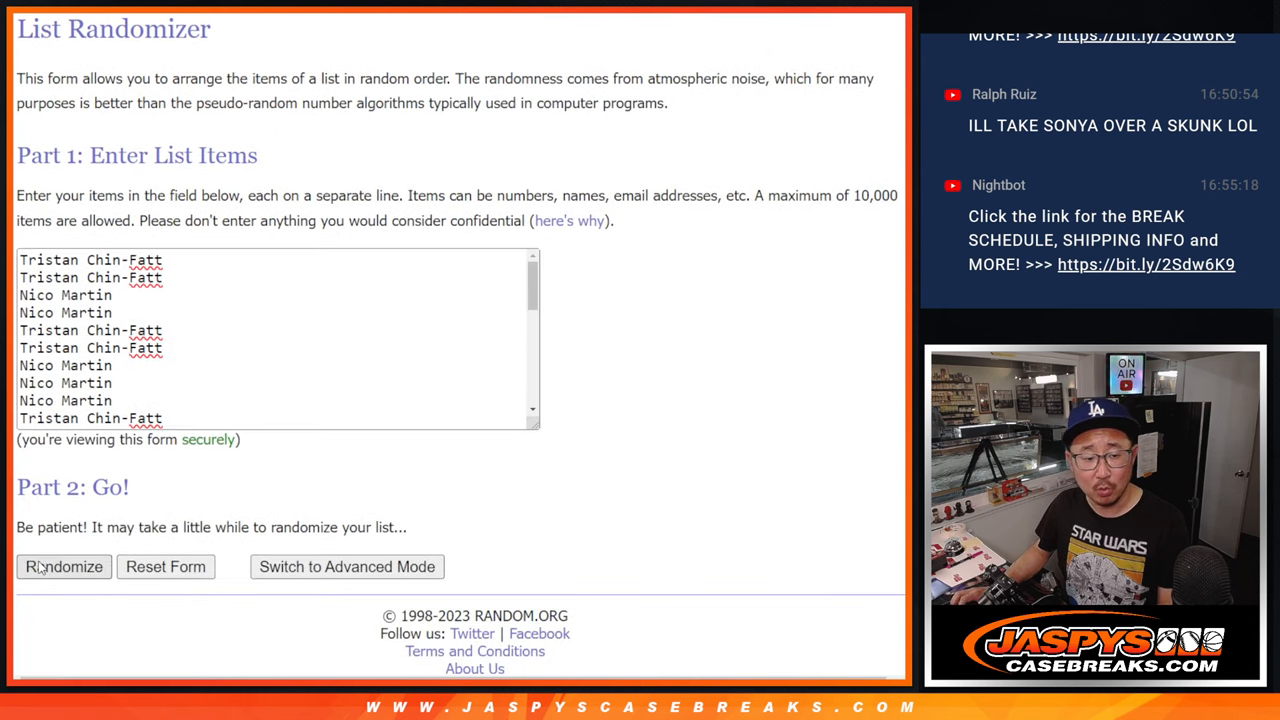
# - Randomize the team-sorted 30 names and reshuffle to the count, reviewing the top five spots
pyautogui.click(64, 568)
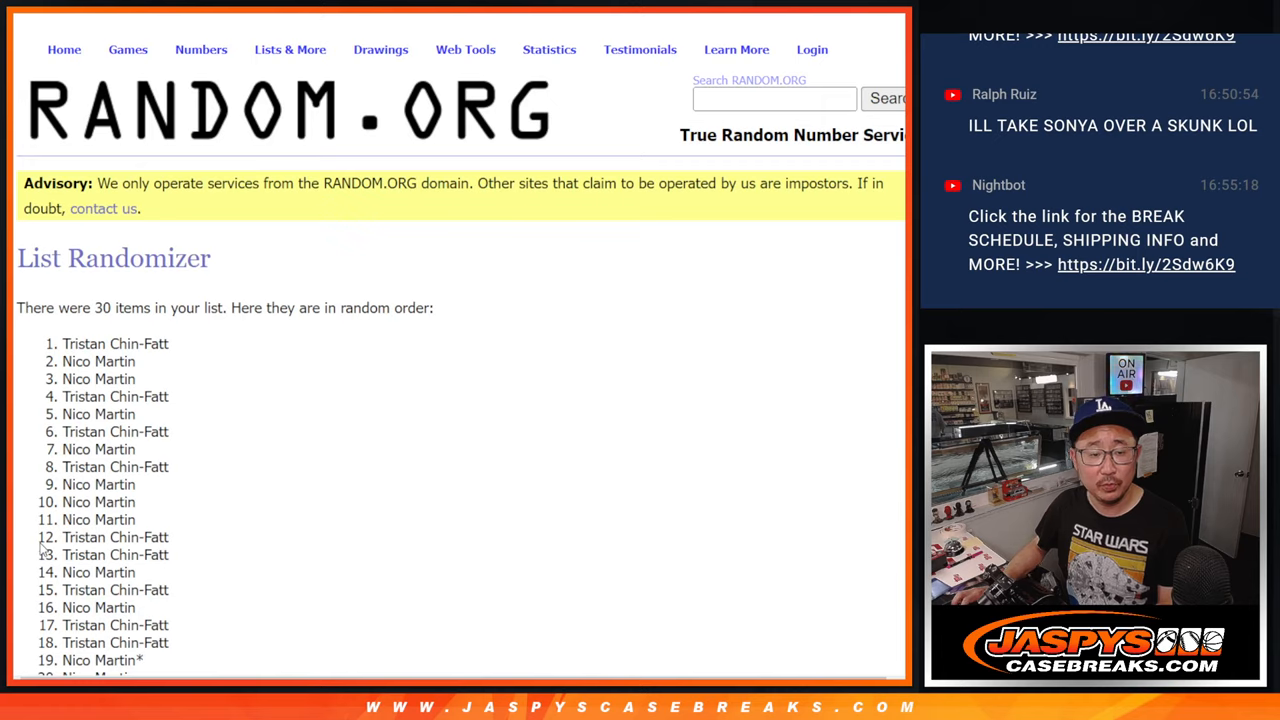
pyautogui.scroll(-3)
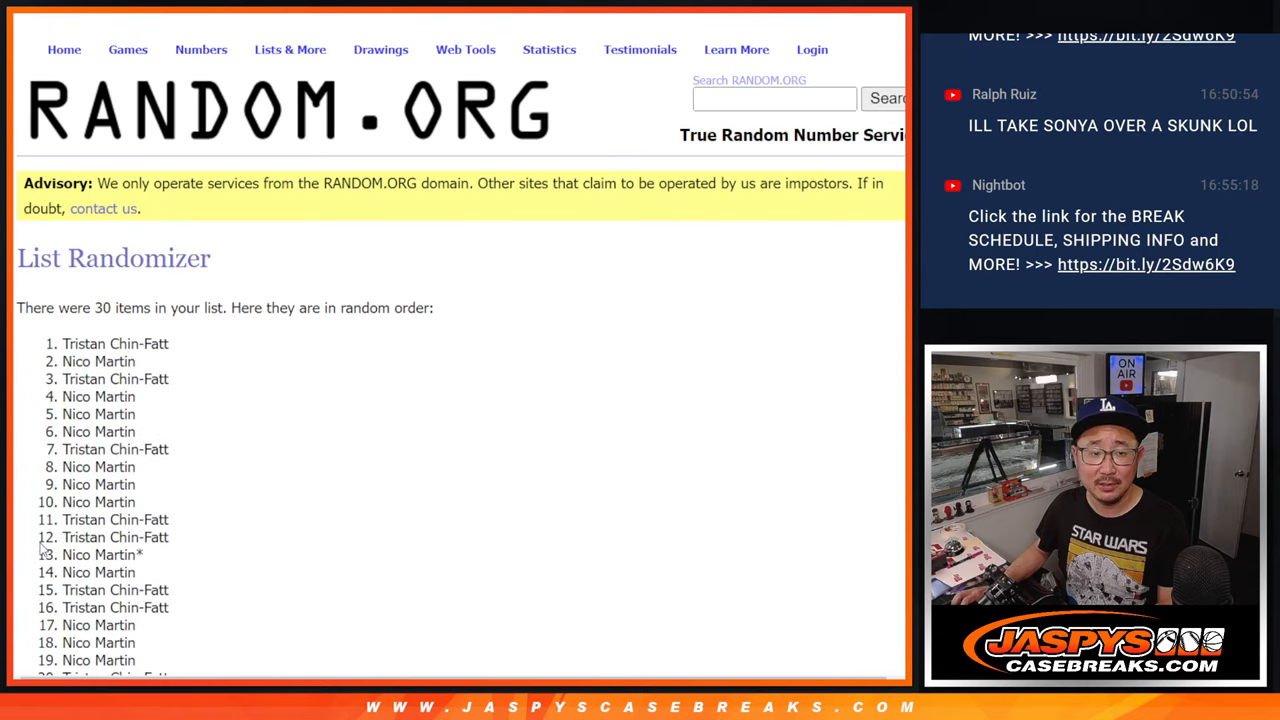
pyautogui.scroll(-3)
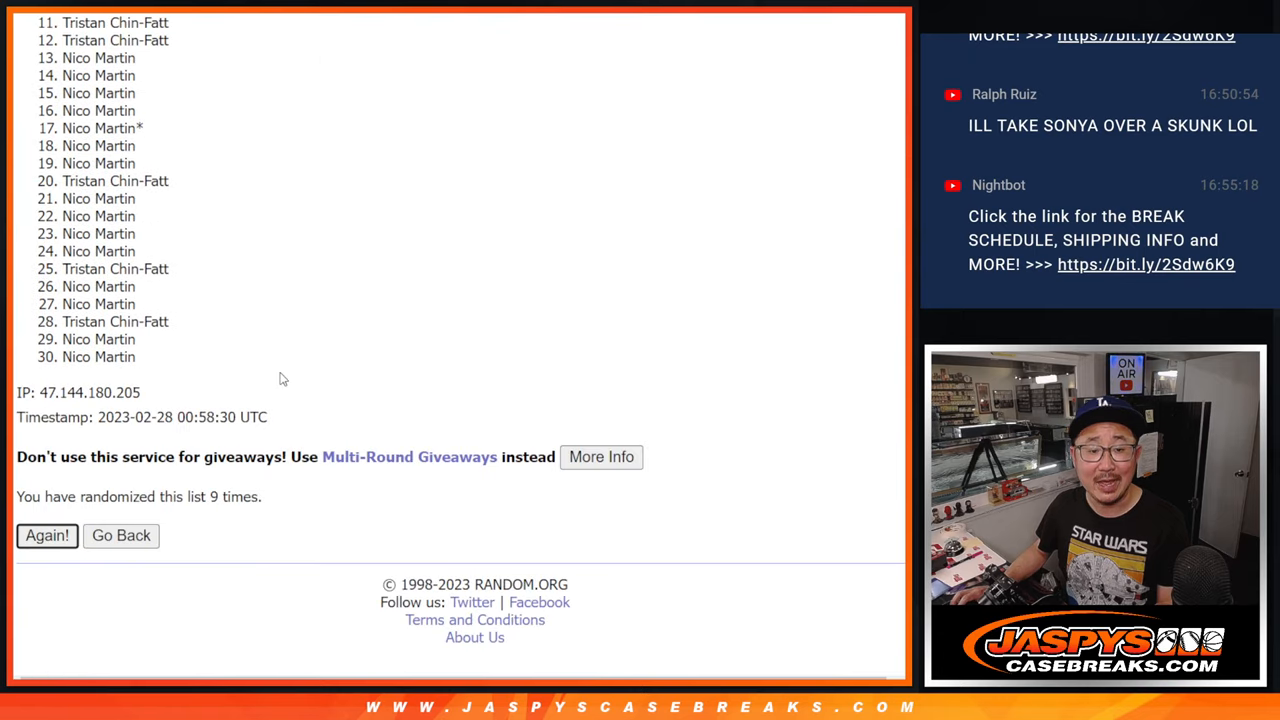
pyautogui.click(48, 536)
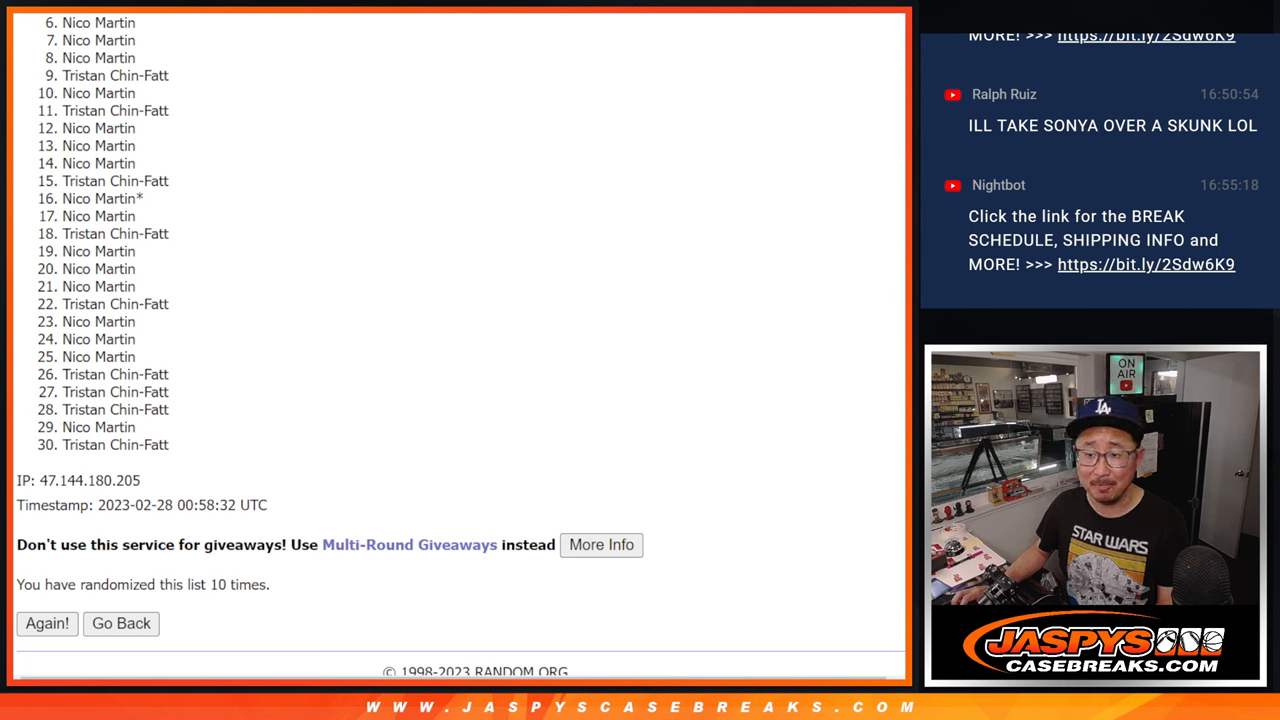
pyautogui.scroll(-3)
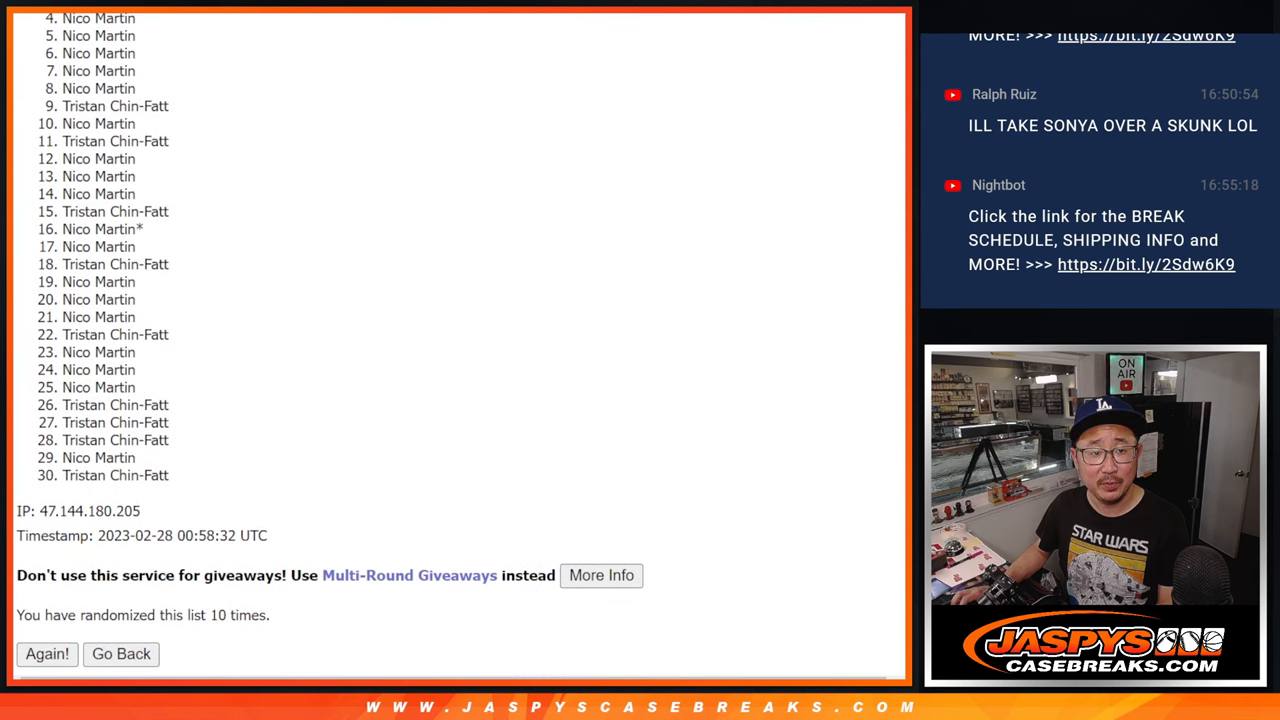
pyautogui.scroll(-3)
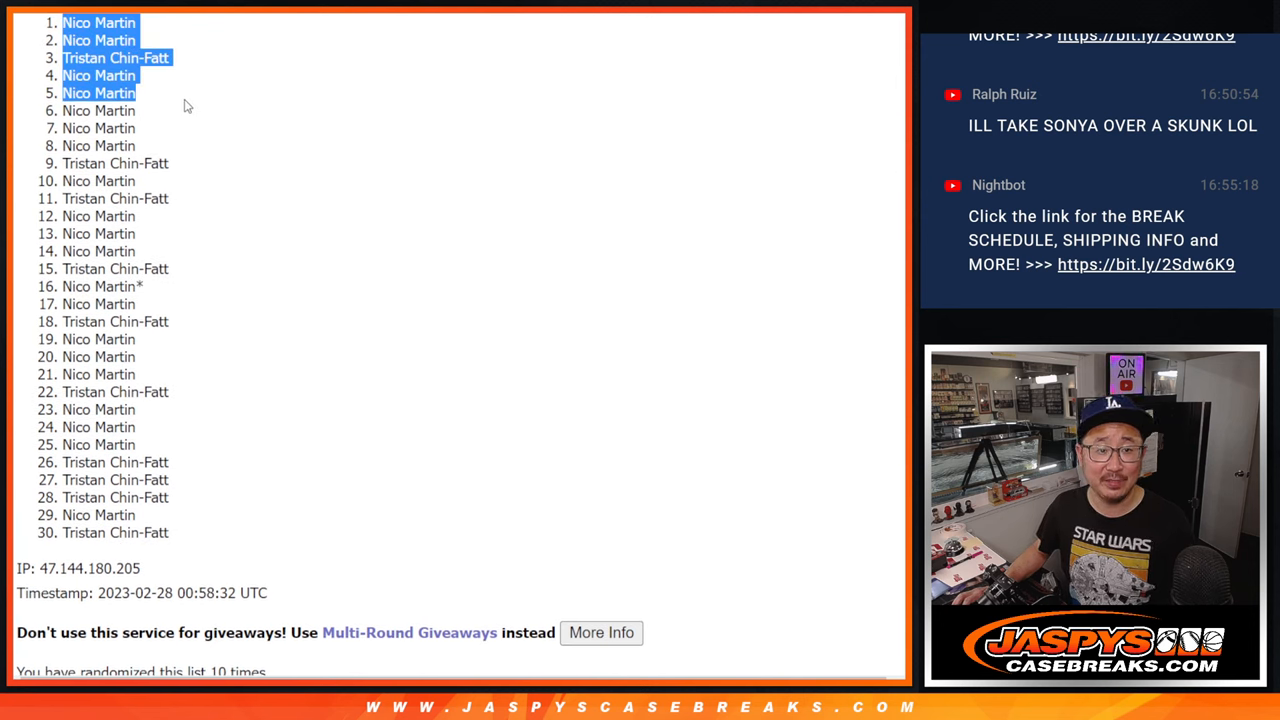
pyautogui.scroll(-3)
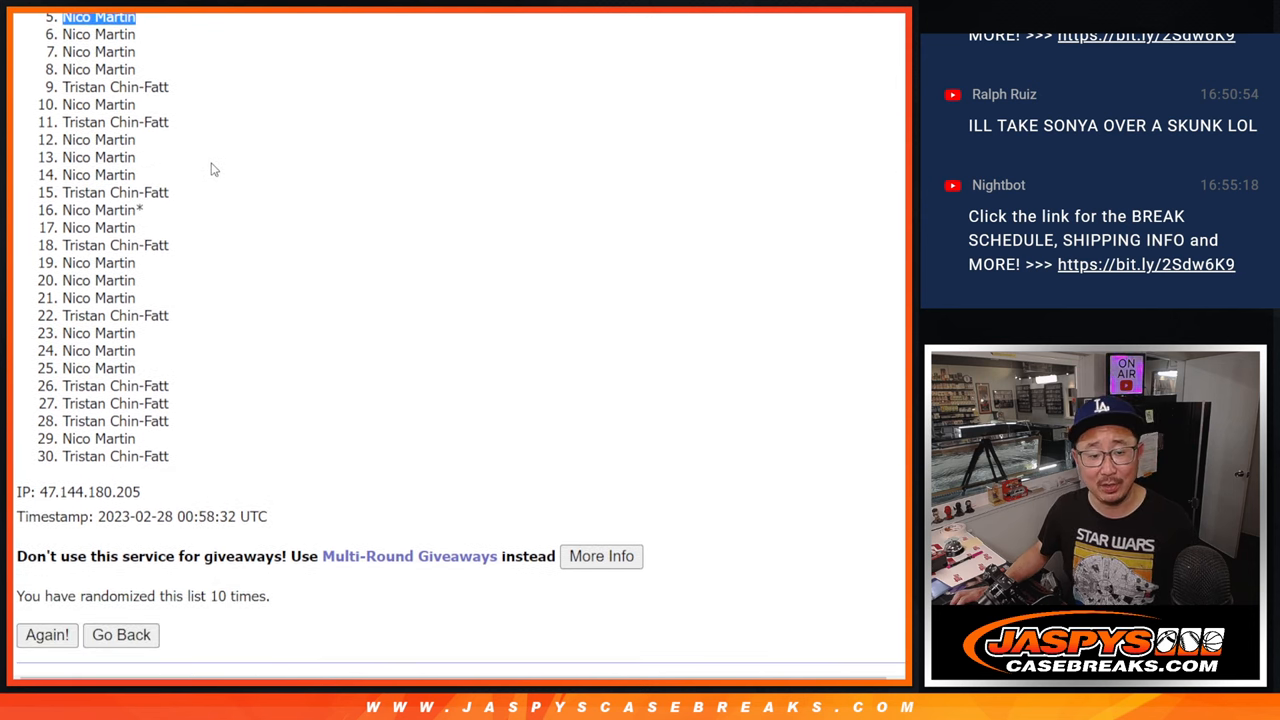